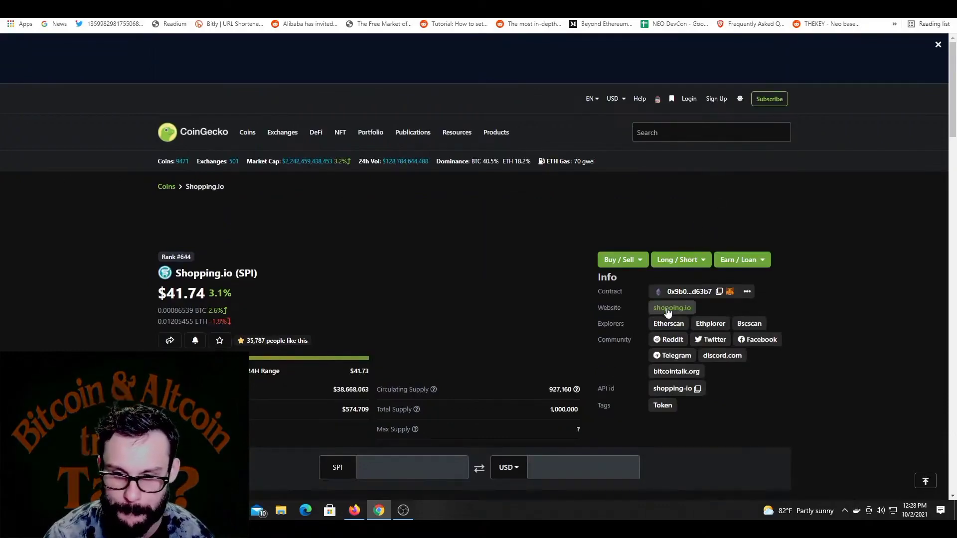
Follow the shopping.io Website link from the CoinGecko SPI Info section
{"action": "left_click", "coordinate": [670, 307]}
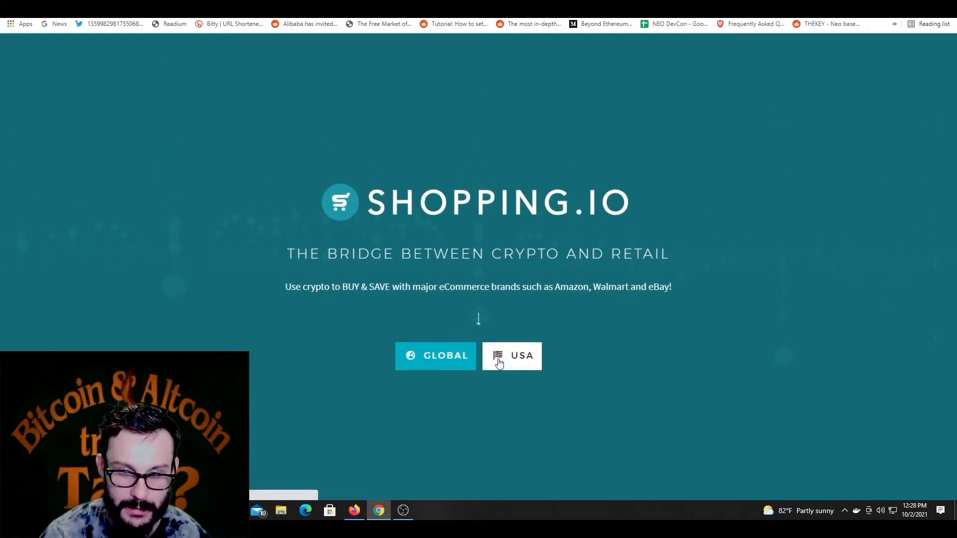
{"action": "mouse_move", "coordinate": [530, 113]}
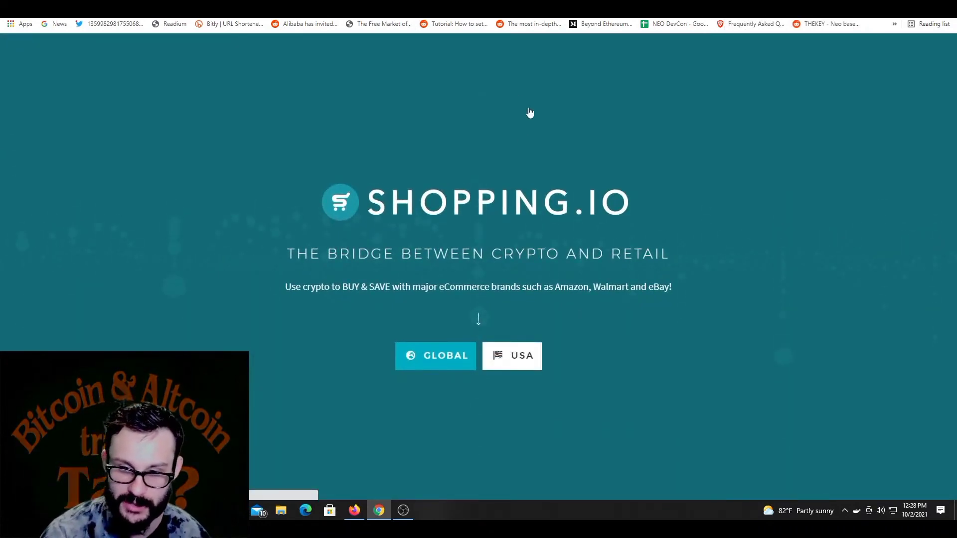
Scroll the Shop with Crypto page down to the four-step How it works section and back to the top
{"action": "scroll", "scroll_direction": "down", "scroll_amount": 3}
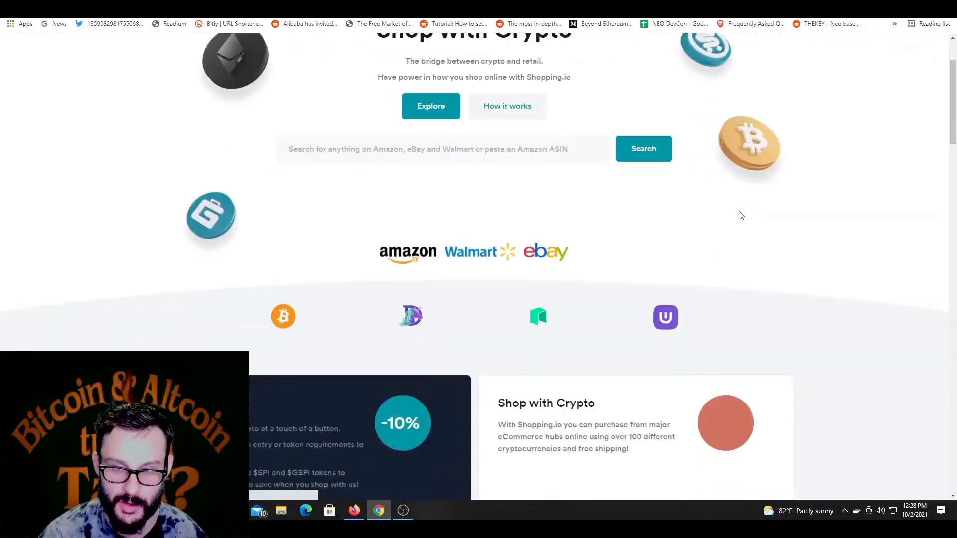
{"action": "scroll", "scroll_direction": "up", "scroll_amount": 3}
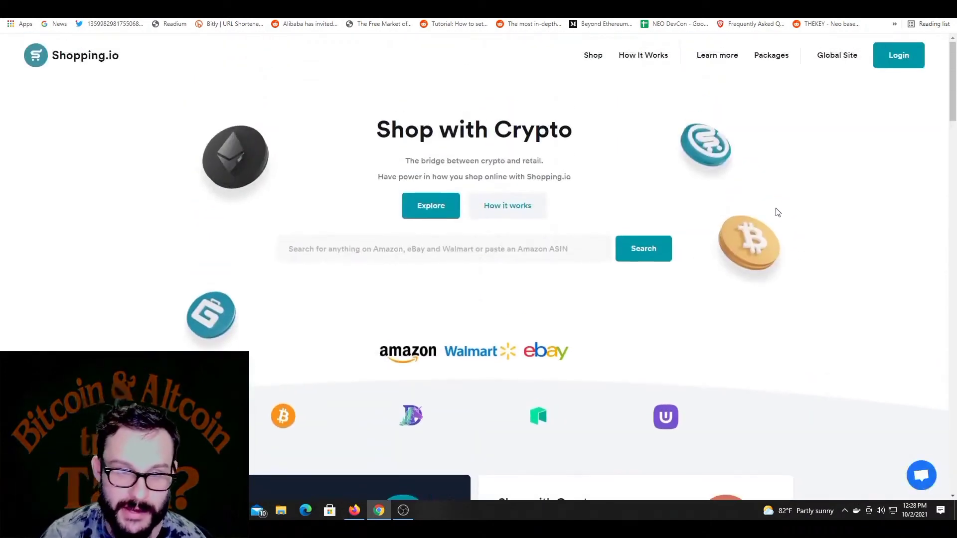
{"action": "scroll", "scroll_direction": "down", "scroll_amount": 3}
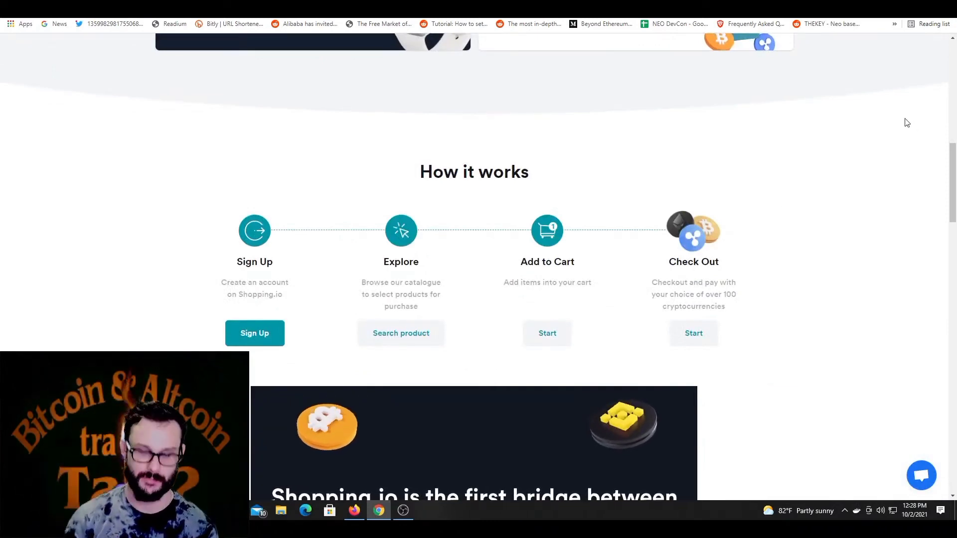
{"action": "scroll", "scroll_direction": "up", "scroll_amount": 3}
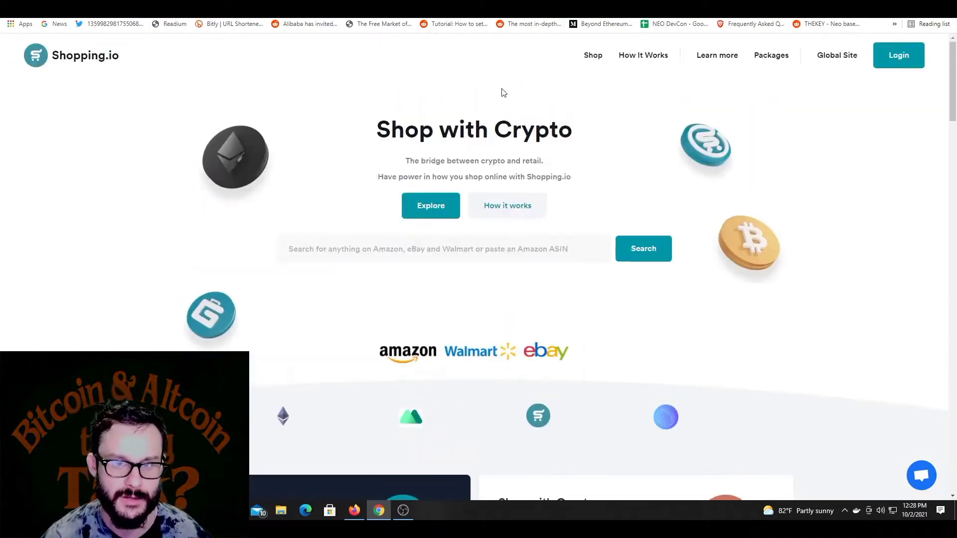